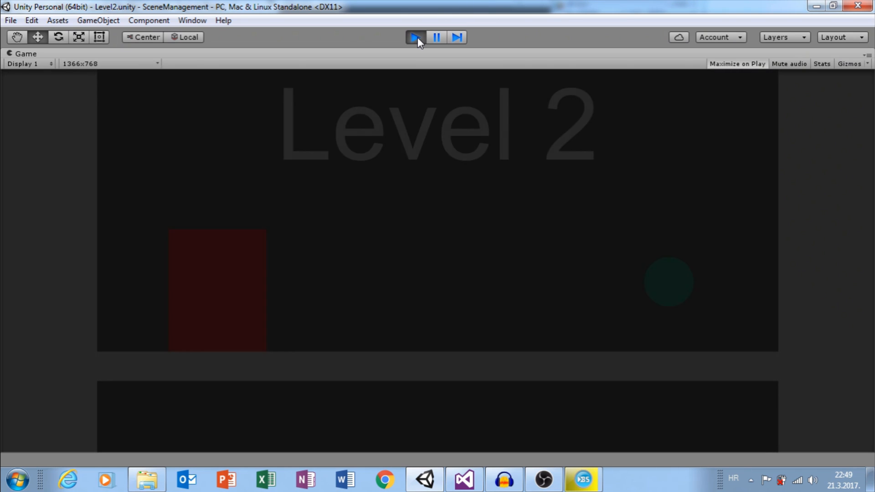
Stop the Level 2 and Level 1 play-mode previews after testing each scene
left_click(415, 37)
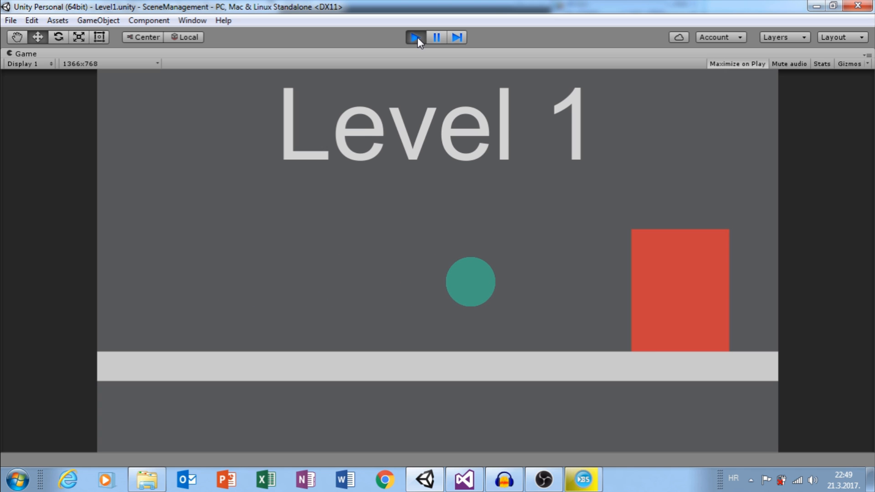
left_click(415, 37)
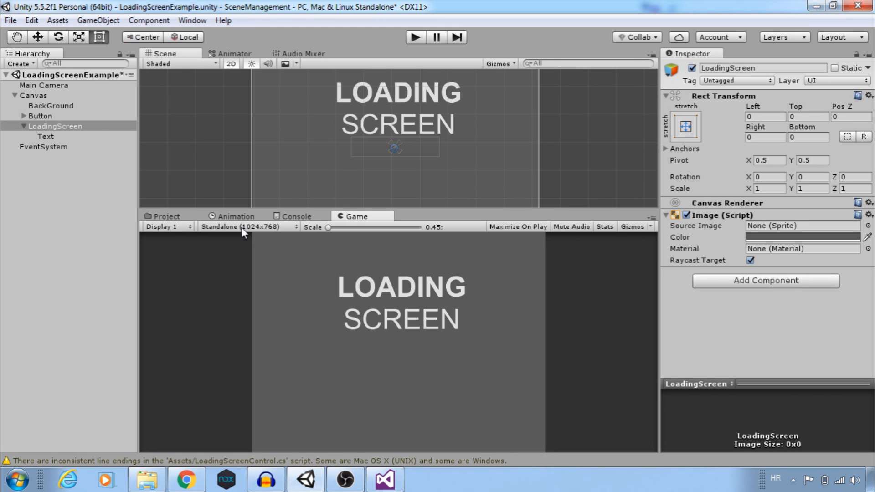
Add a UI Slider under LoadingScreen and drag its Value to 1
left_click(45, 136)
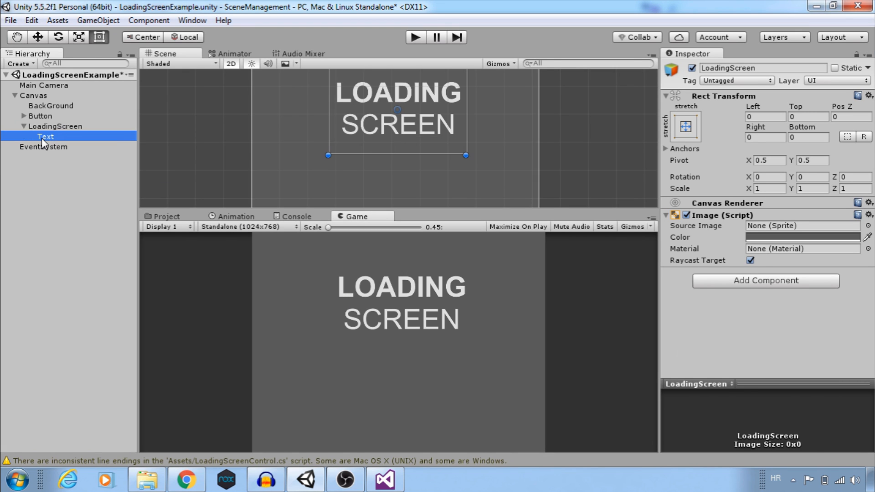
right_click(56, 126)
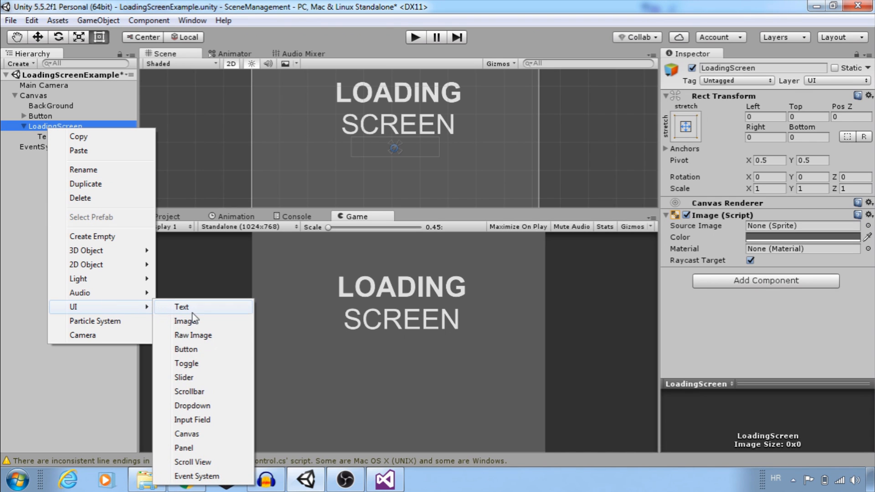
left_click(183, 377)
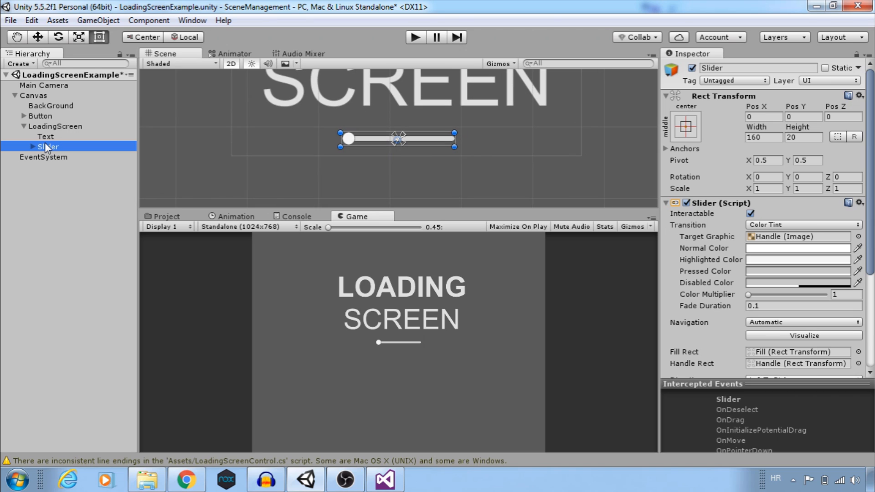
left_click(33, 147)
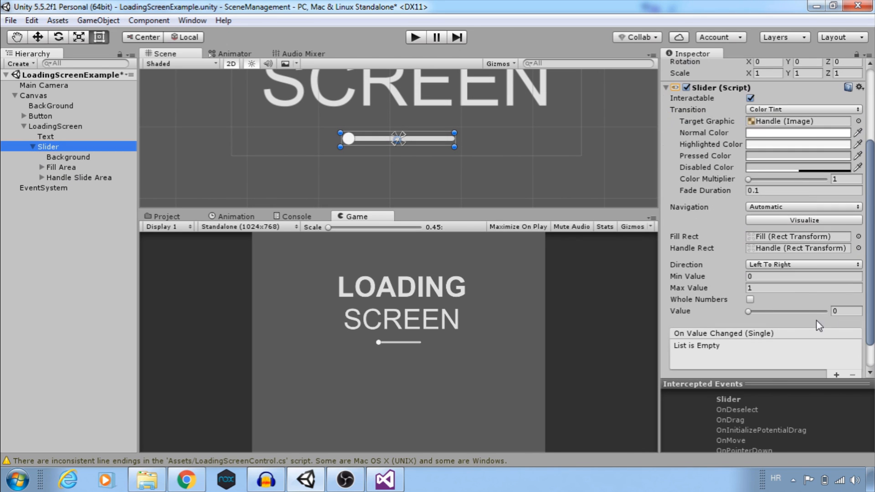
left_click_drag(748, 311, 762, 312)
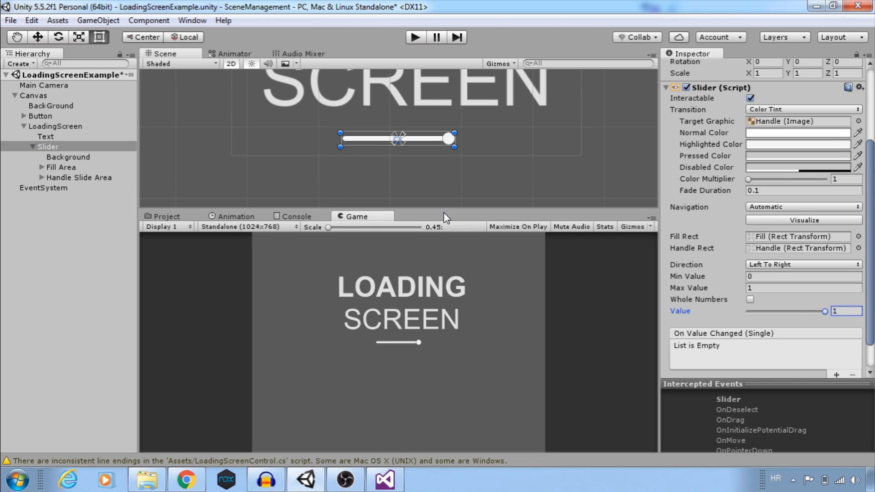
Color the Slider's Fill image red and stretch the Fill Area across the bar
left_click(80, 178)
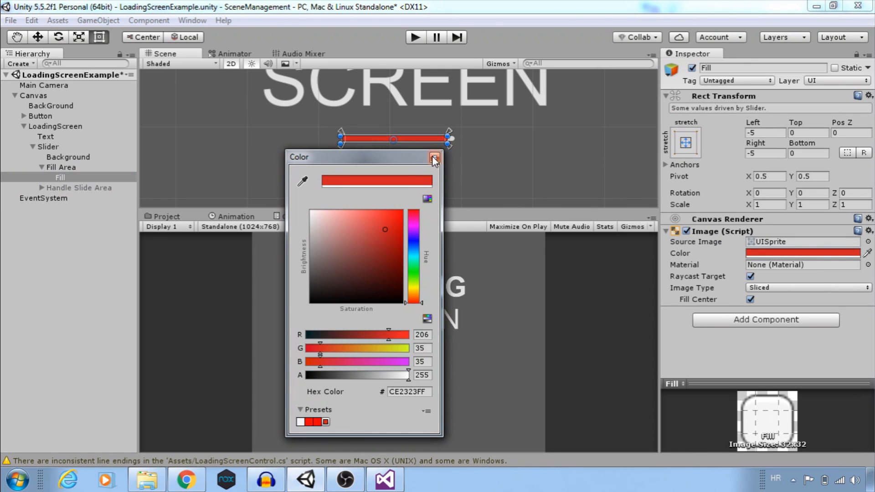
left_click(434, 156)
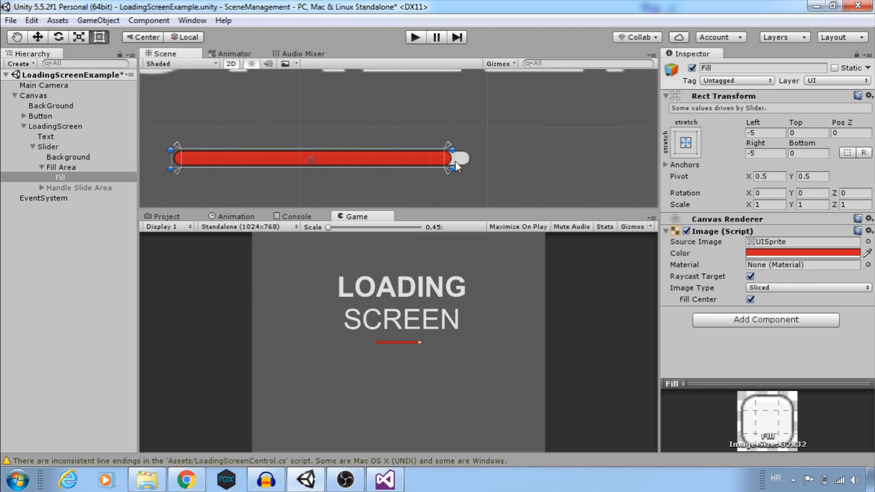
mouse_move(75, 169)
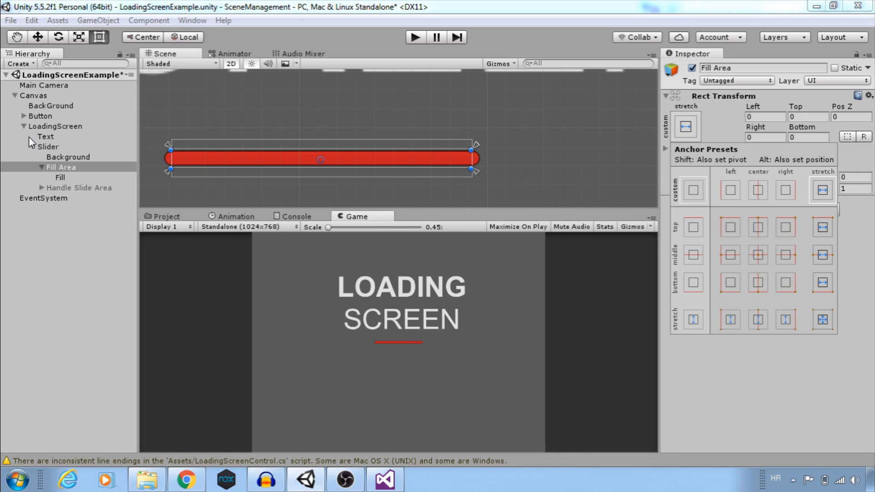
left_click(23, 126)
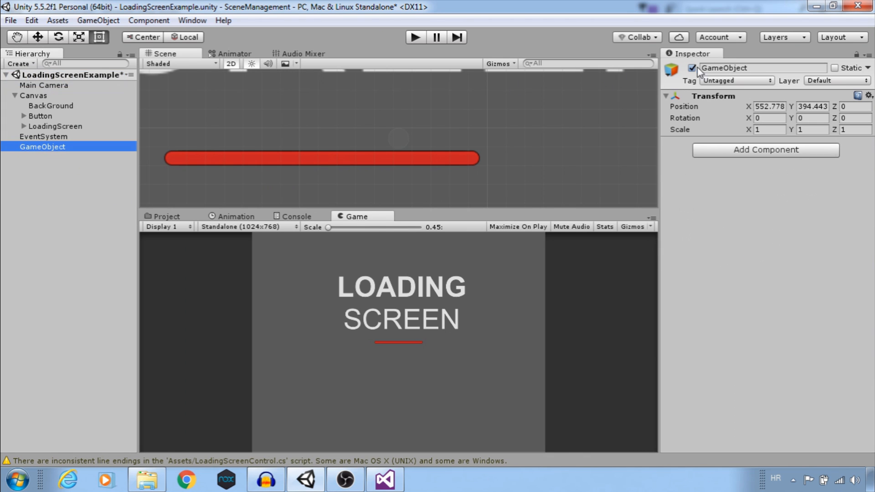
Name the empty object LoadingScreenControl and attach the LoadingScreenControl script
type("LoadingScreenControl")
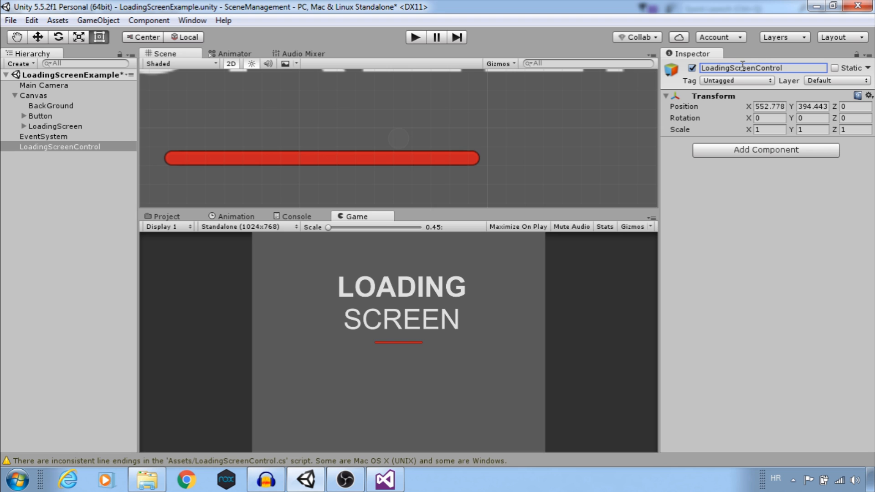
left_click(165, 217)
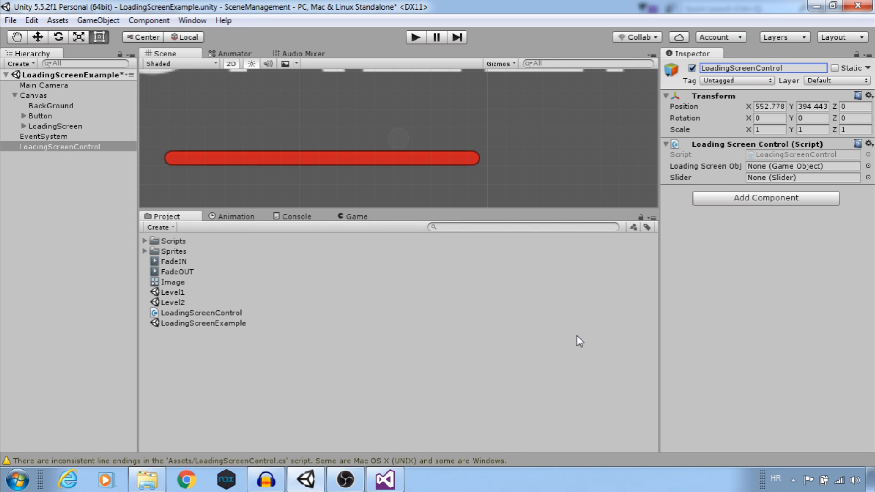
left_click(384, 479)
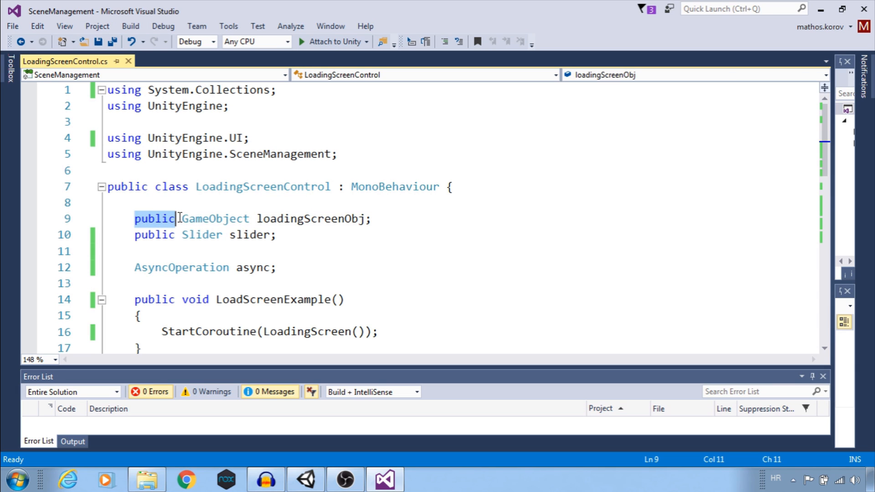
Review the public GameObject loadingScreenObj and Slider slider declarations in the script
double_click(307, 218)
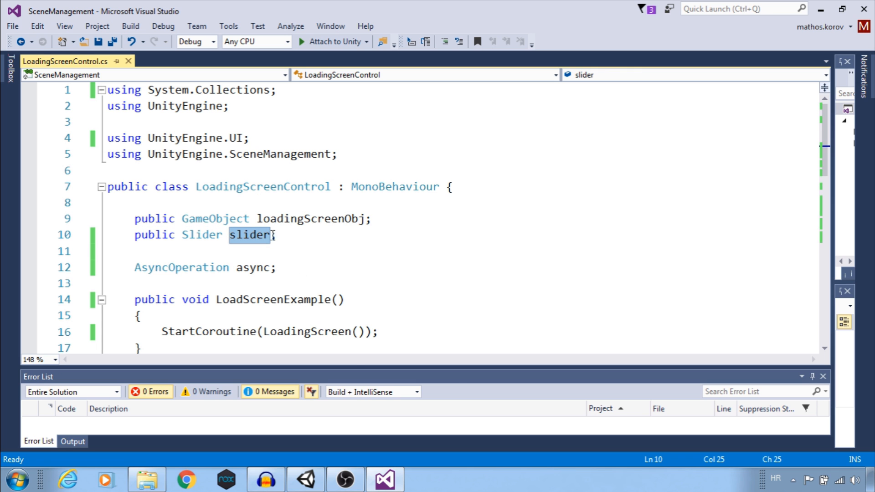
left_click(305, 479)
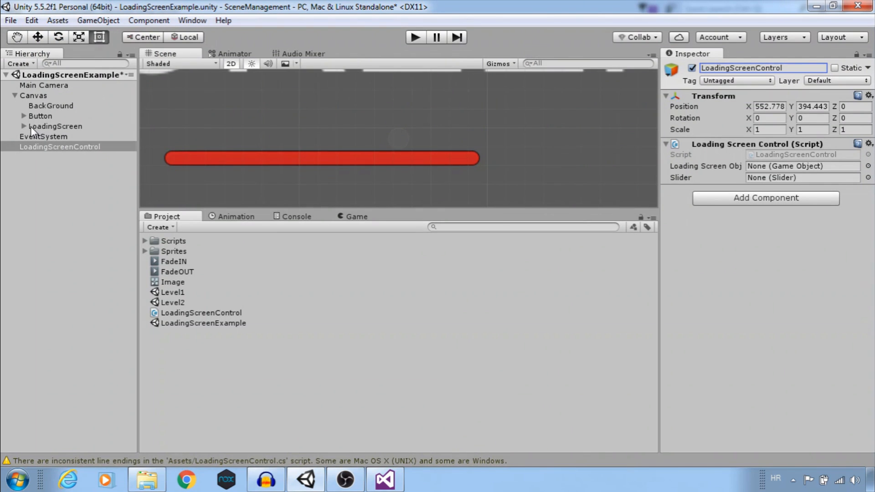
Assign LoadingScreen and its Slider to the component's Loading Screen Obj and Slider slots
left_click(55, 126)
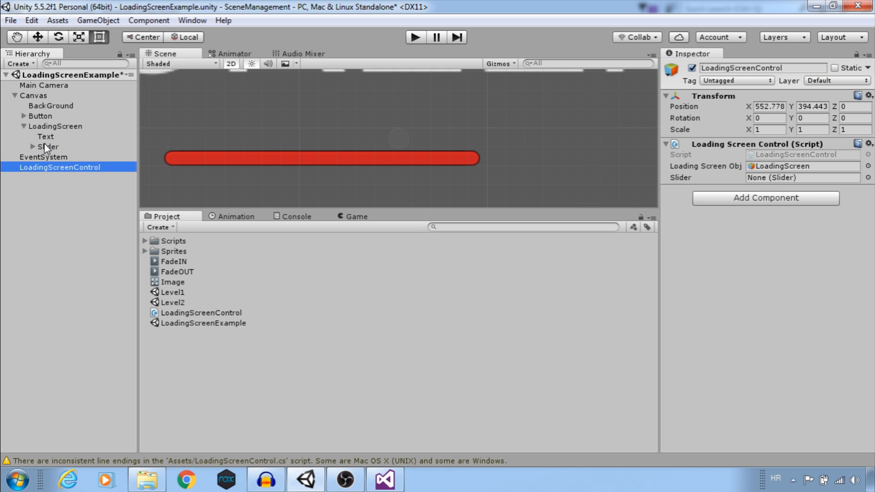
left_click(47, 147)
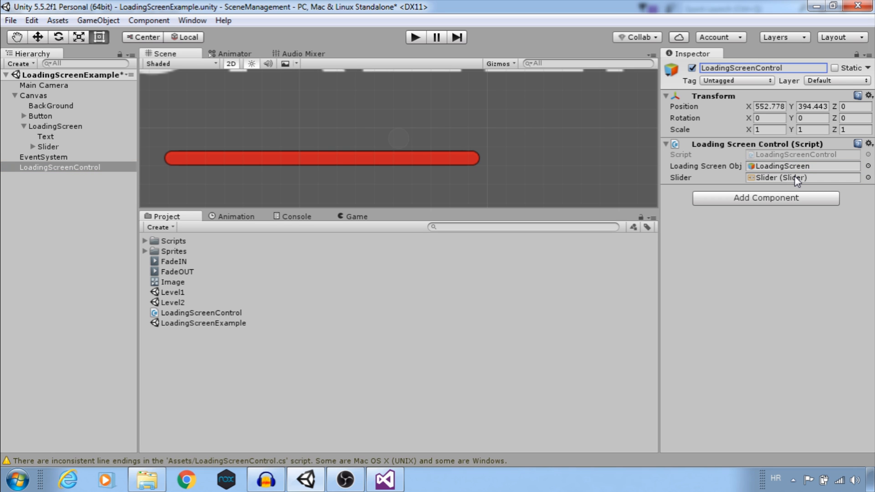
left_click(385, 478)
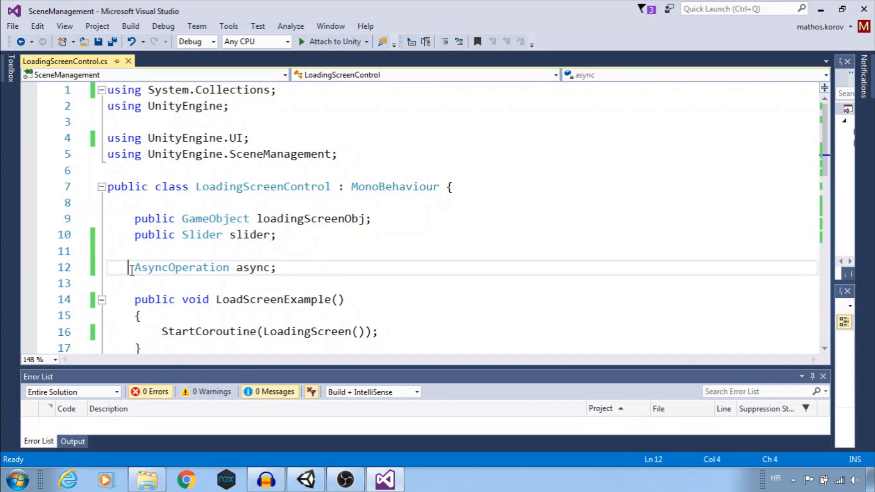
left_click_drag(134, 267, 275, 267)
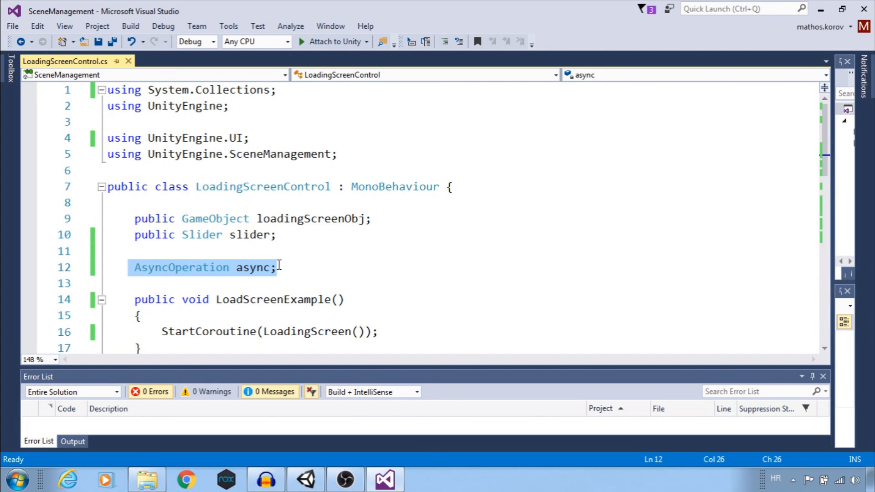
left_click(279, 267)
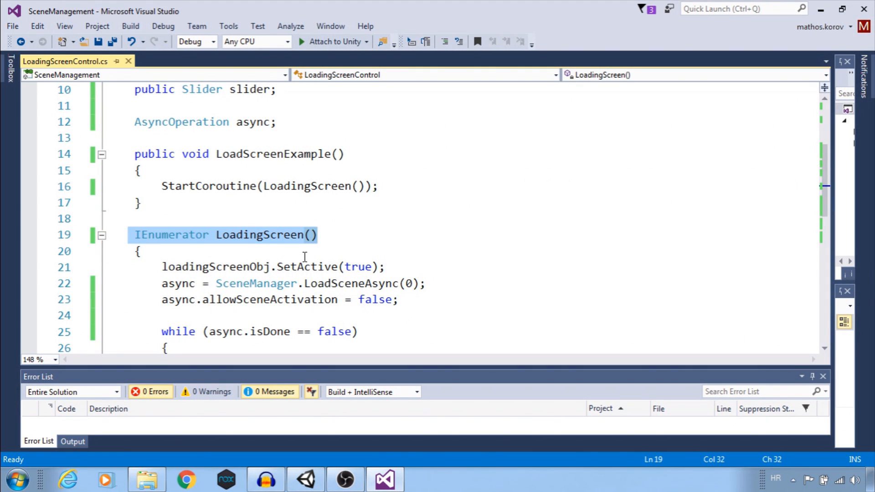
Walk through the coroutine's LoadSceneAsync line and the while loop updating slider progress
double_click(199, 267)
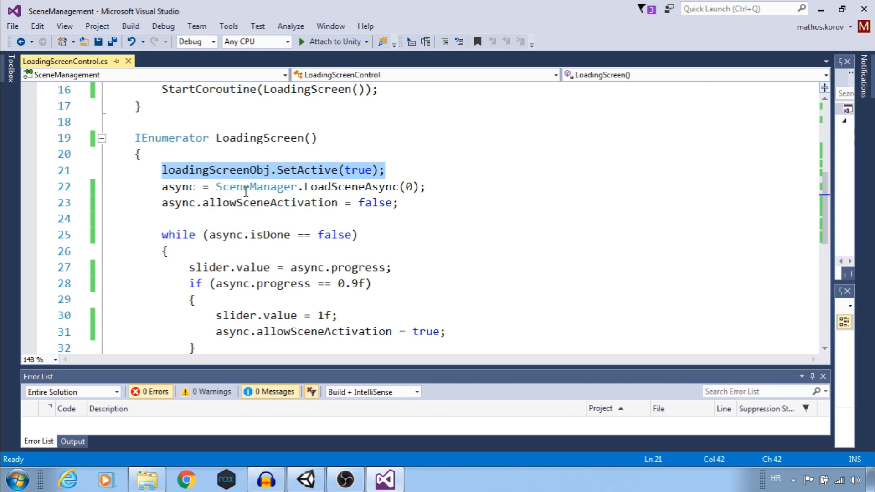
left_click(162, 187)
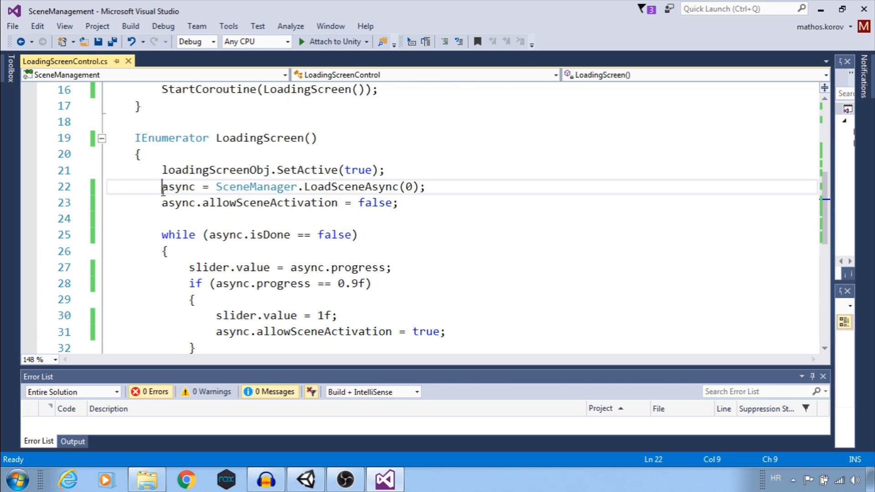
left_click_drag(162, 186, 428, 186)
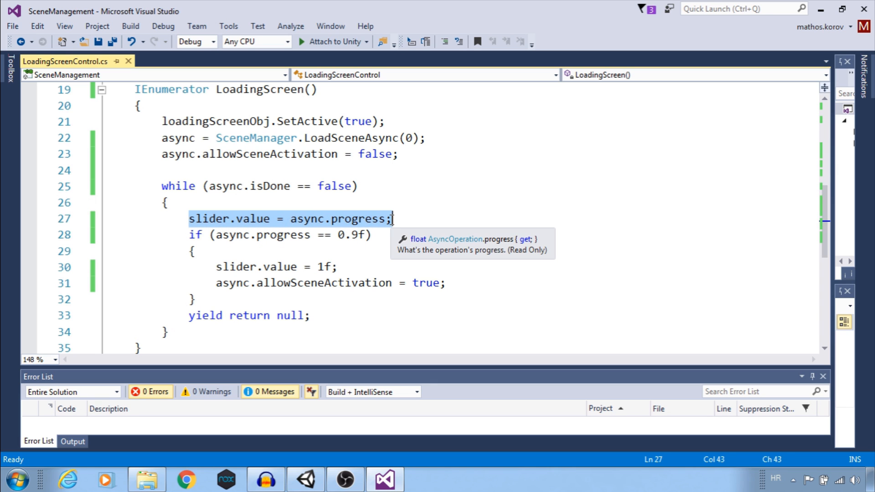
scroll("down", 3)
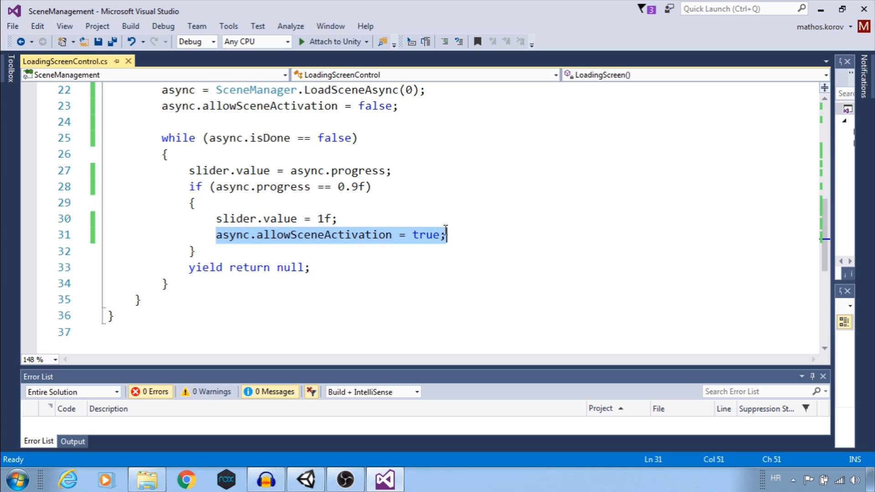
mouse_move(174, 182)
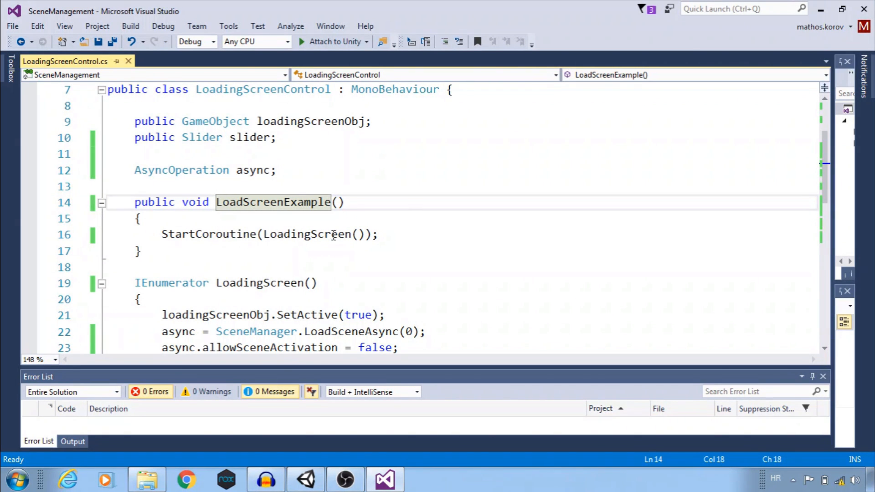
double_click(273, 202)
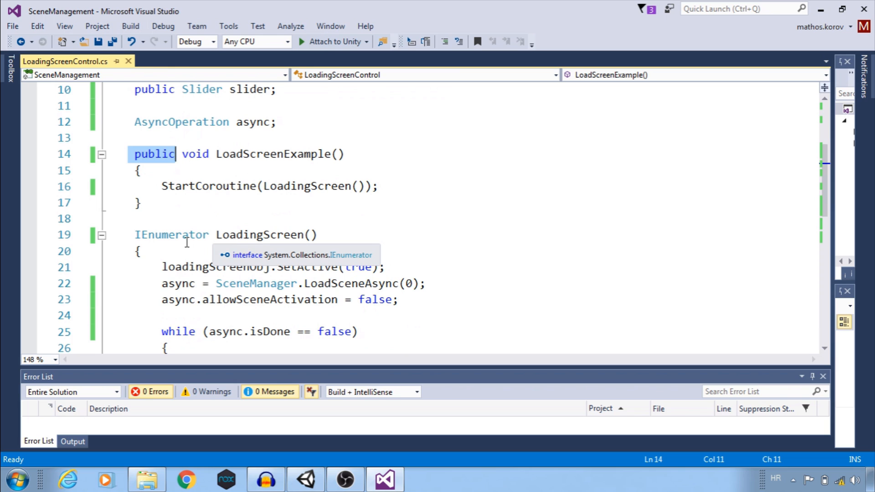
left_click(259, 234)
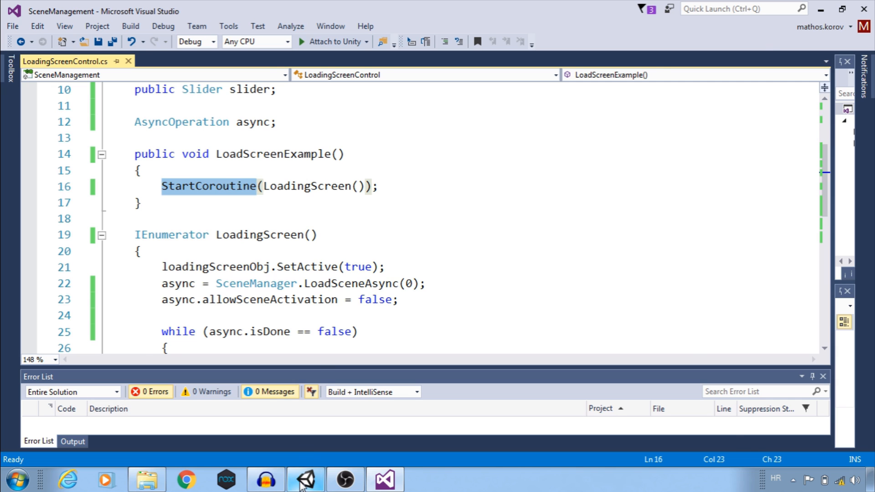
left_click(305, 479)
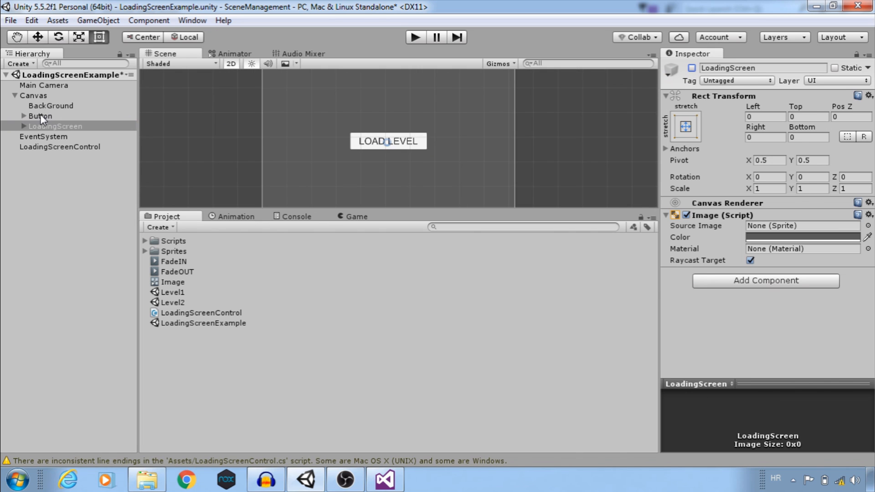
Add an On Click entry to Button calling LoadingScreenControl.LoadScreenExample()
left_click(40, 116)
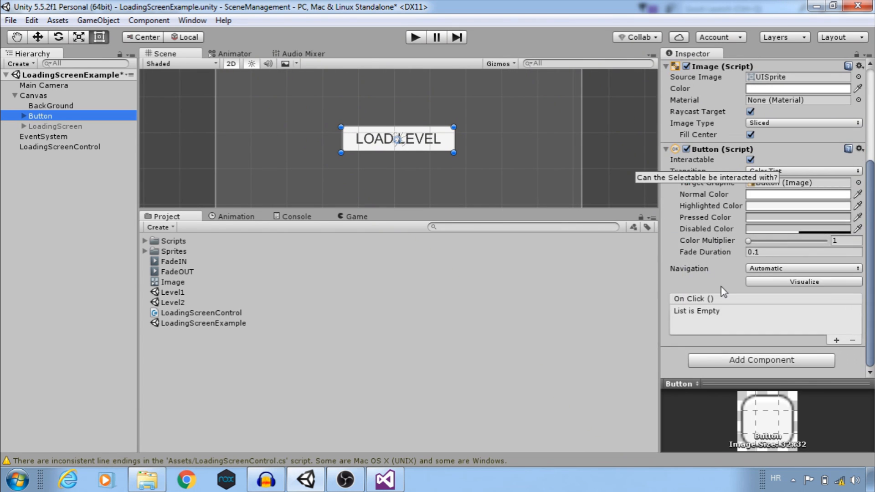
left_click(835, 340)
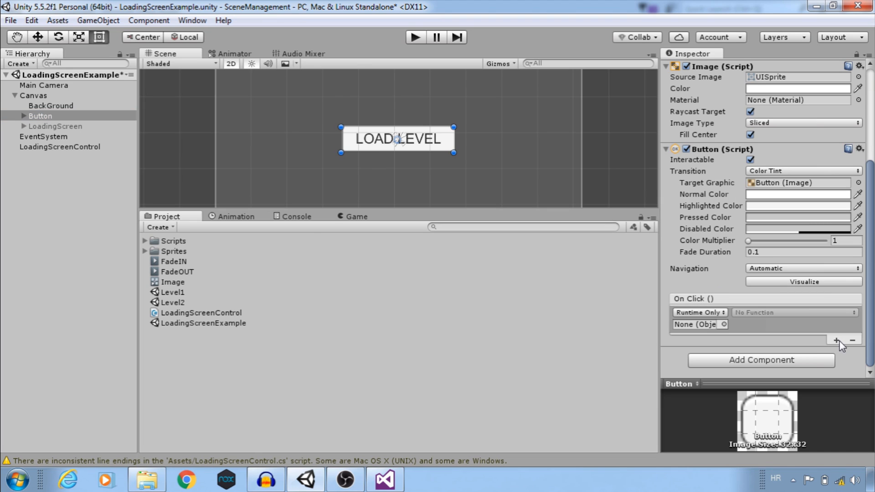
left_click(60, 147)
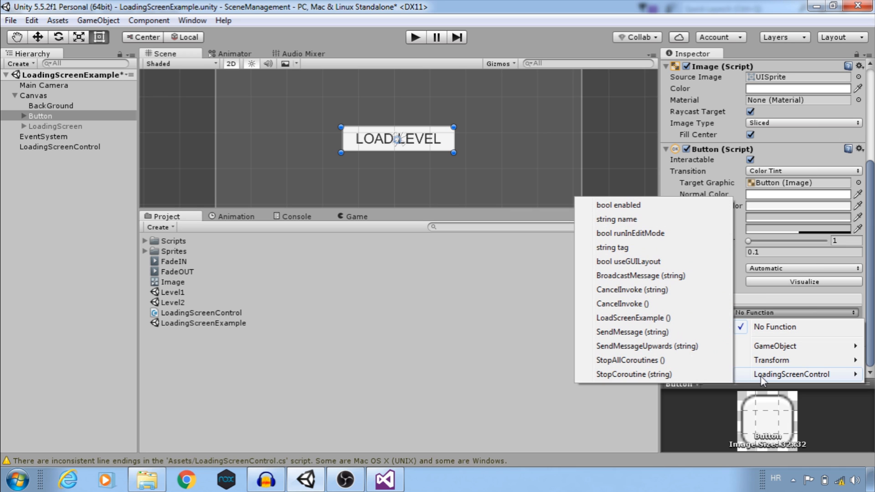
left_click(633, 318)
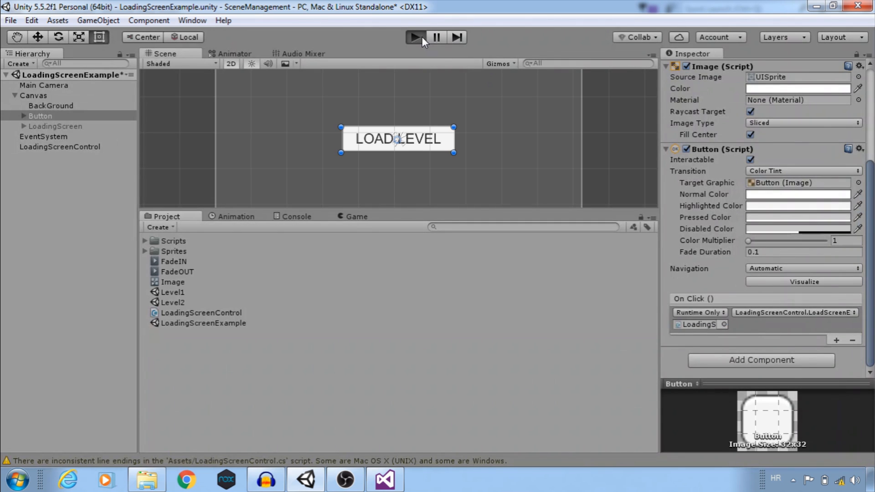
Play the scene, press LOAD LEVEL to load Level 1, then stop playing
left_click(415, 37)
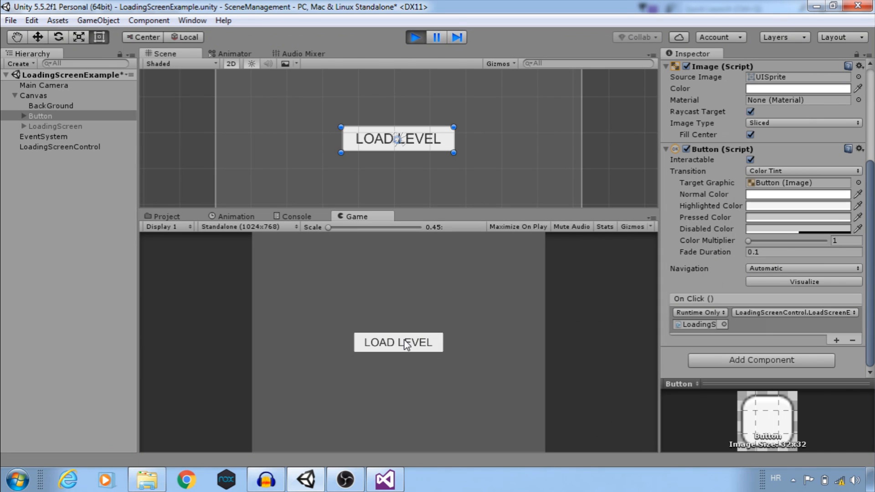
mouse_move(406, 347)
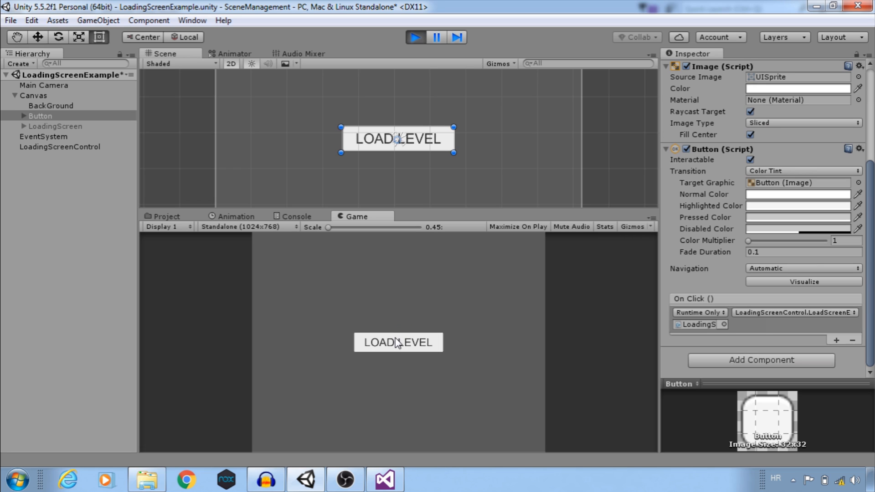
mouse_move(400, 348)
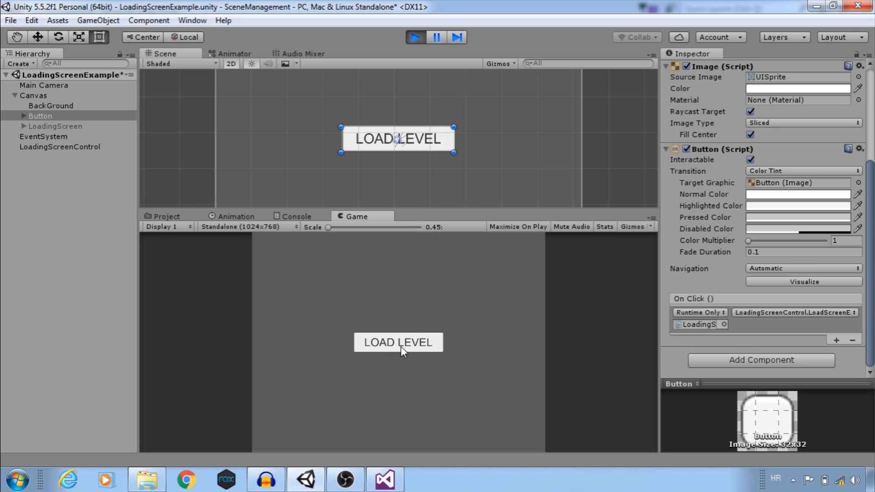
mouse_move(403, 350)
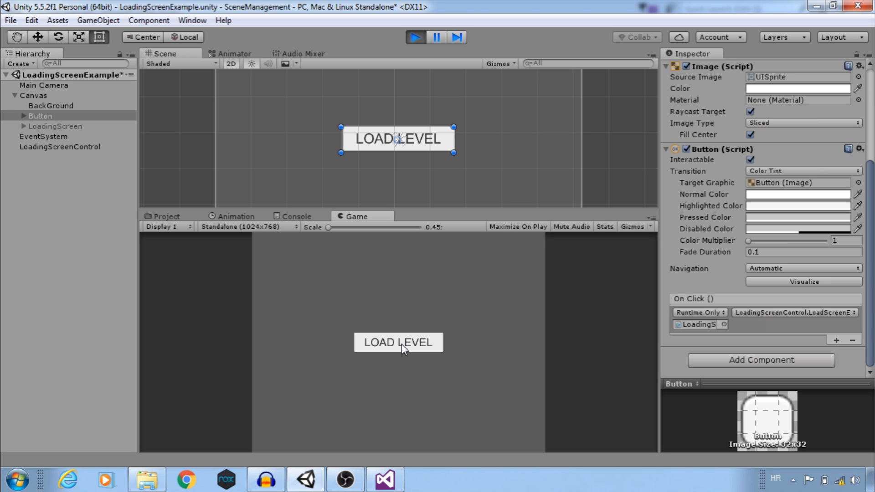
left_click(398, 342)
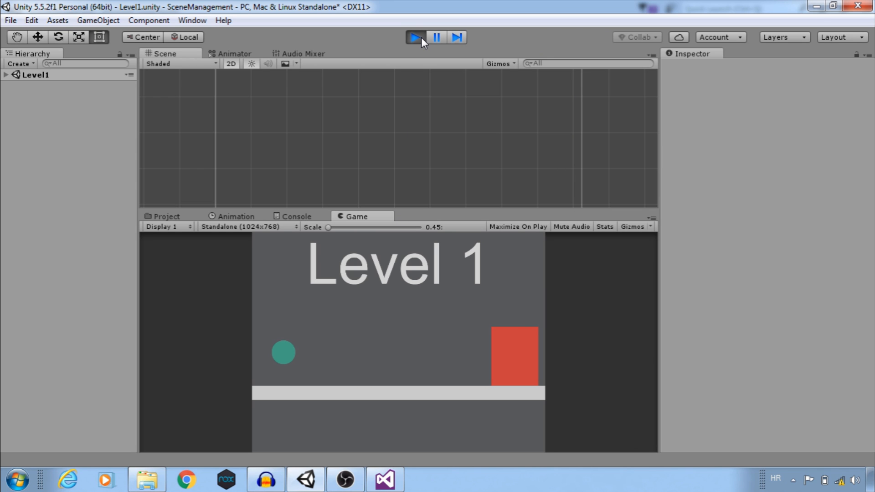
left_click(383, 479)
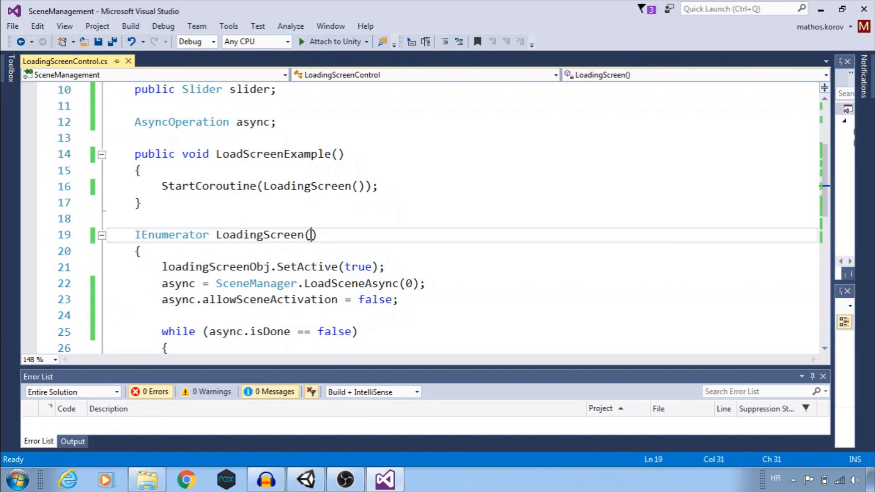
Add int lvl to LoadingScreen and int LVL to LoadScreenExample, loading lvl instead of 0
type("int lvl")
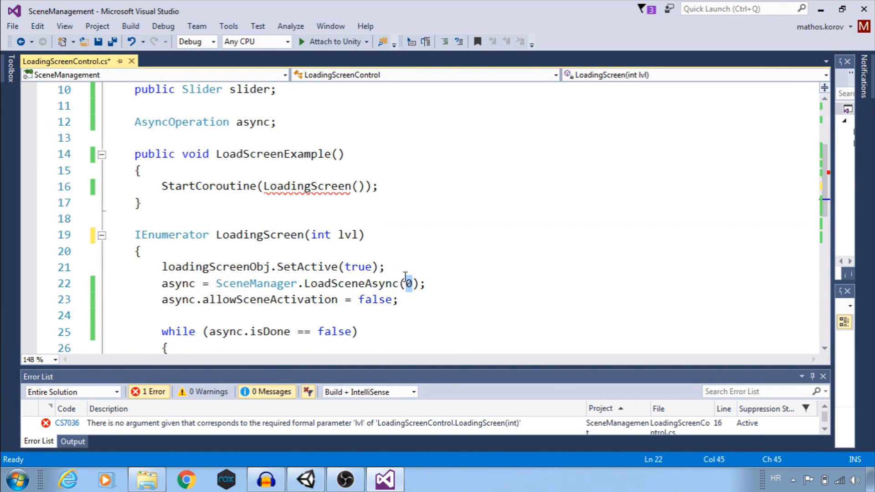
type("lvl")
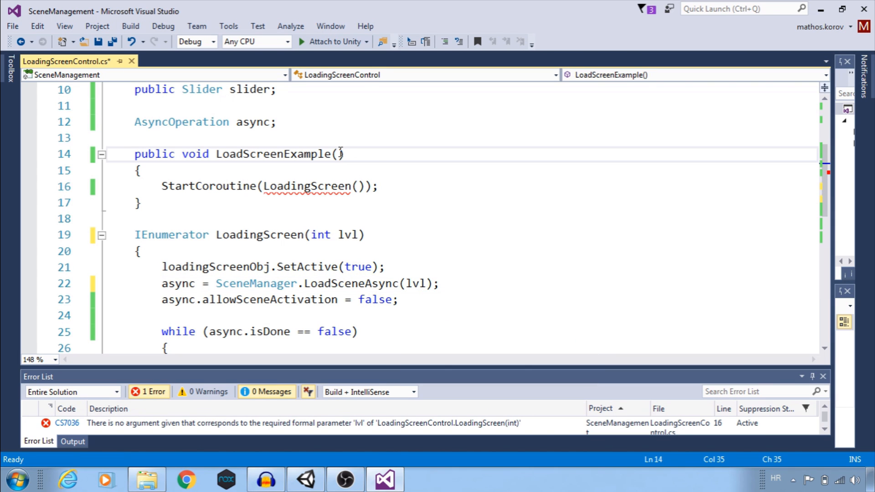
type("int LV")
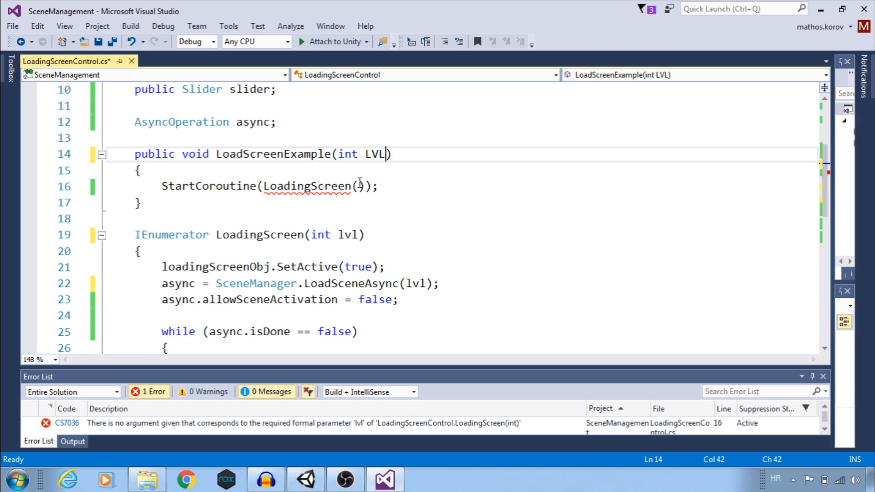
type("LVL")
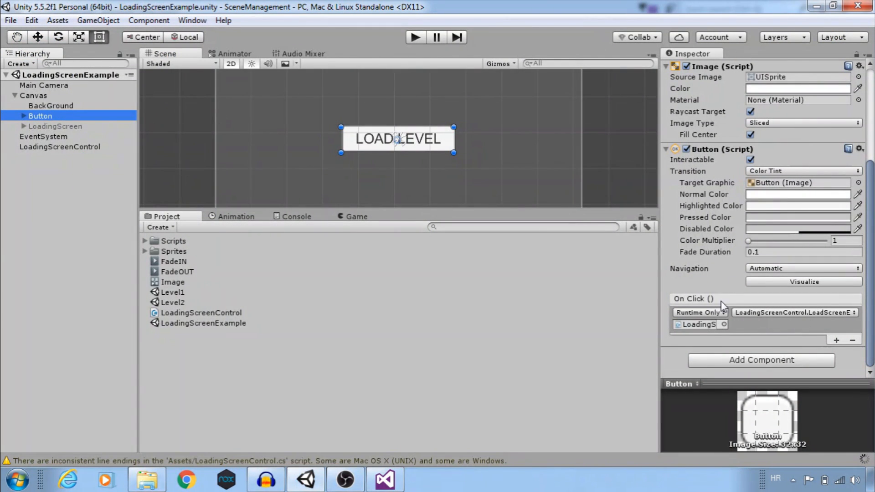
mouse_move(752, 318)
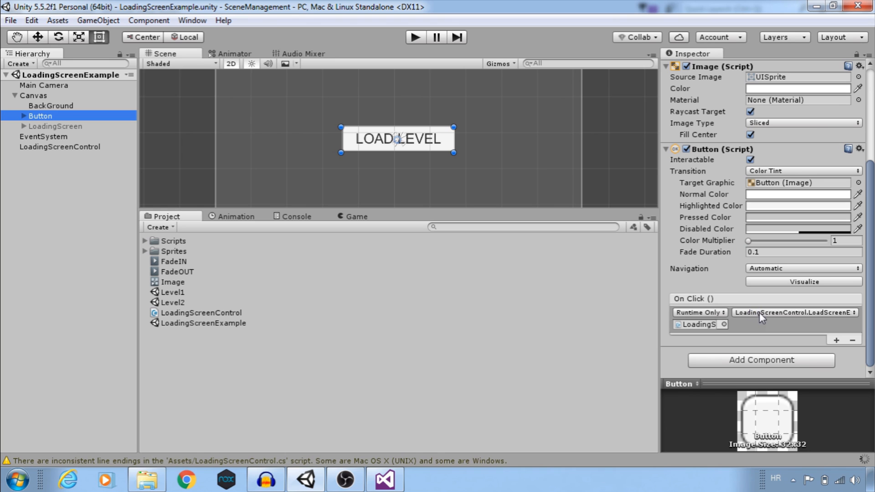
Point the button's On Click at LoadingScreenControl.LoadScreenExample(int) with parameter 1, then enter Play mode
left_click(792, 313)
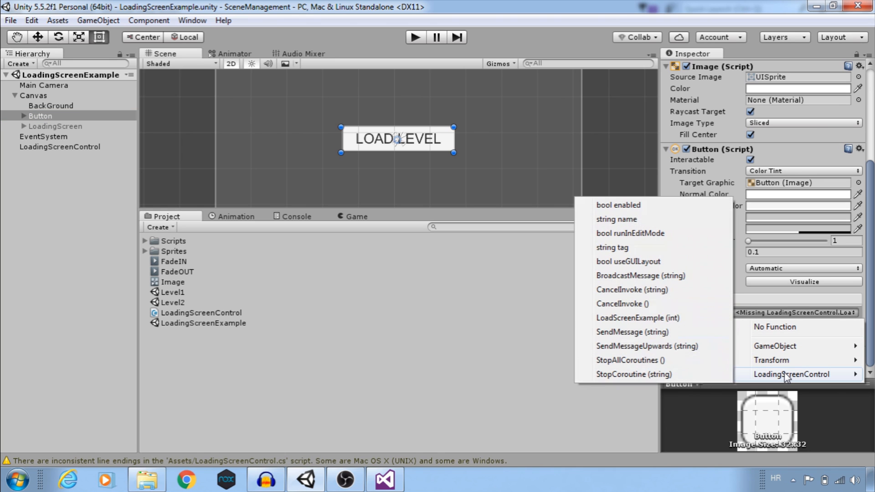
left_click(636, 318)
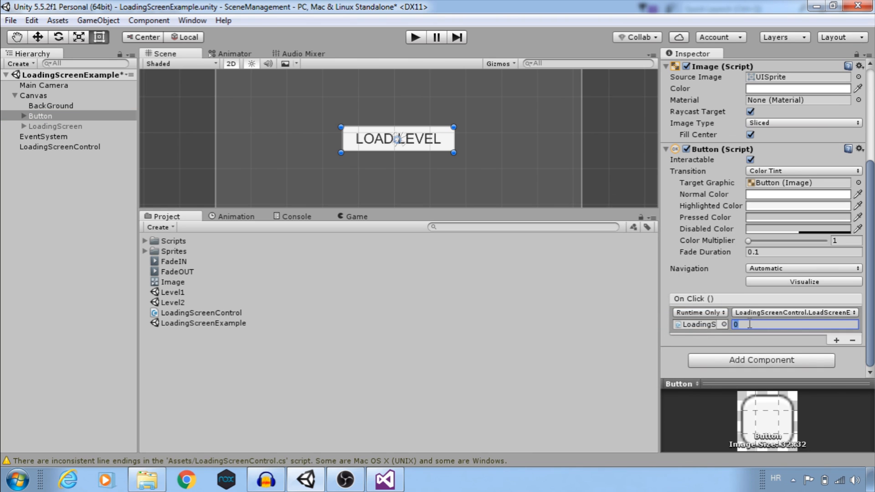
type("1")
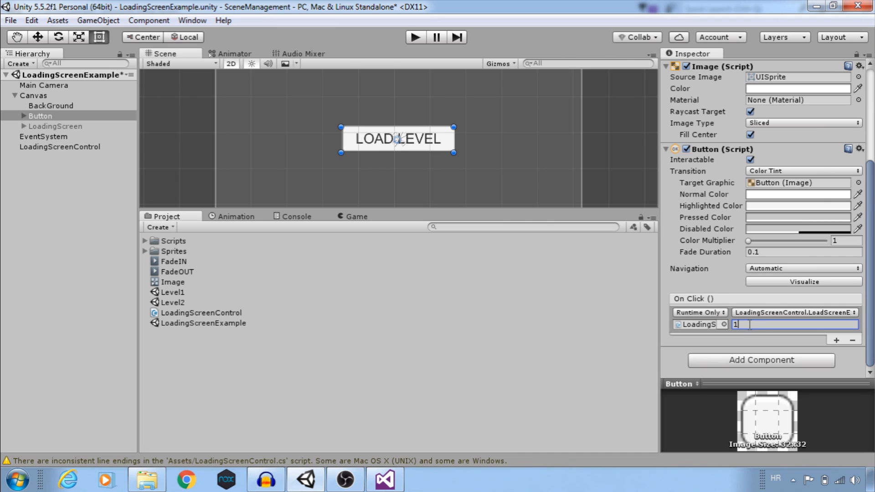
left_click(414, 37)
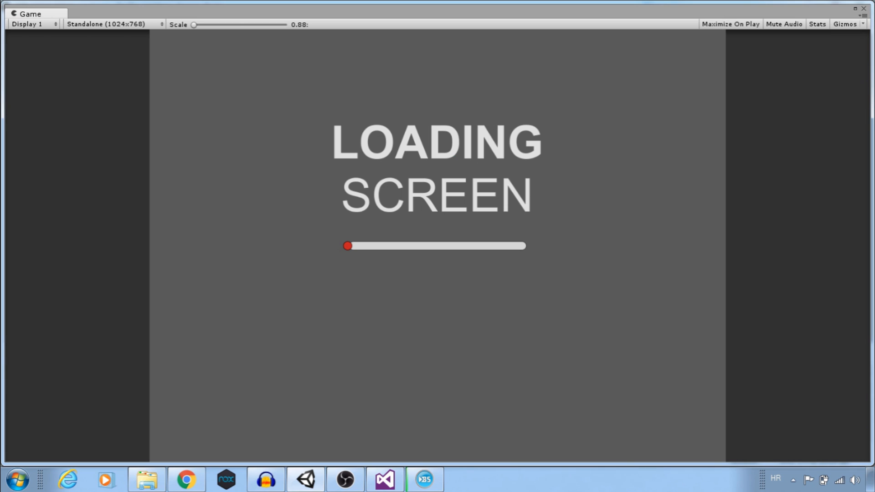